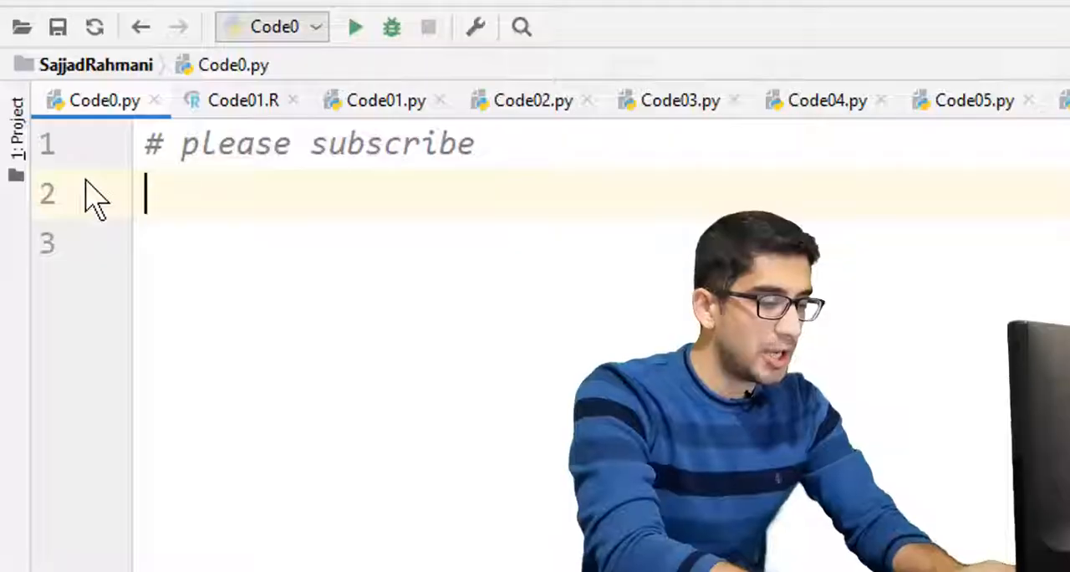
Add the line 'import matplotlib.pyplot as plt' below the comment in Code0.py.
text(import matplotlib)
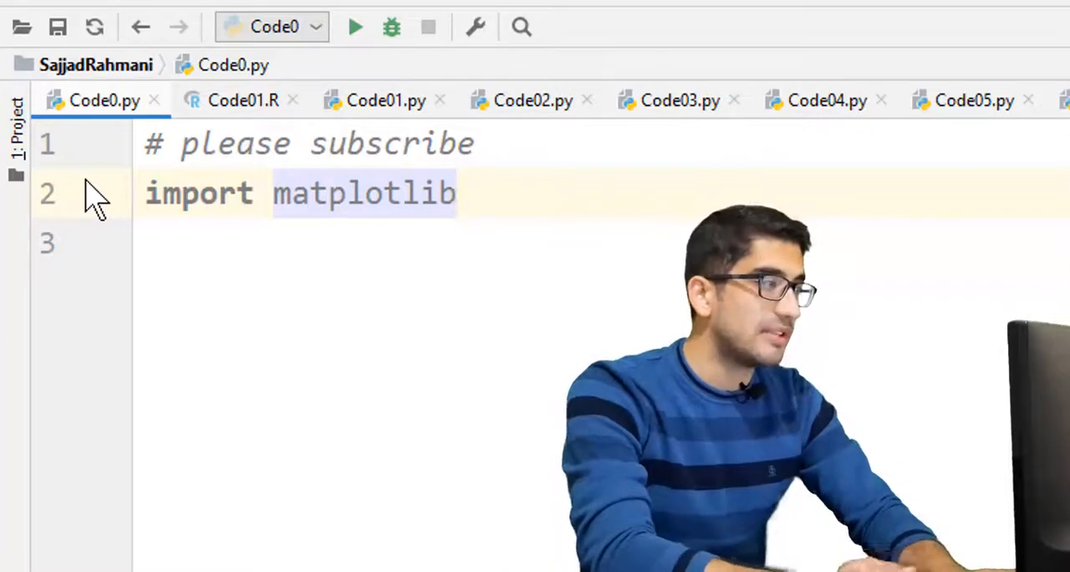
text(.pyplot)
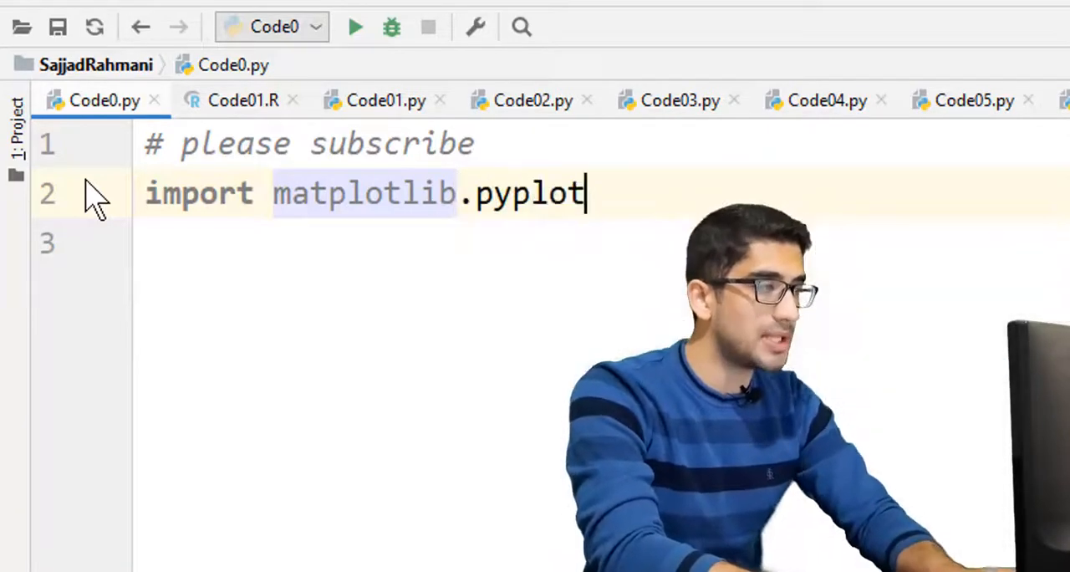
text(as plt)
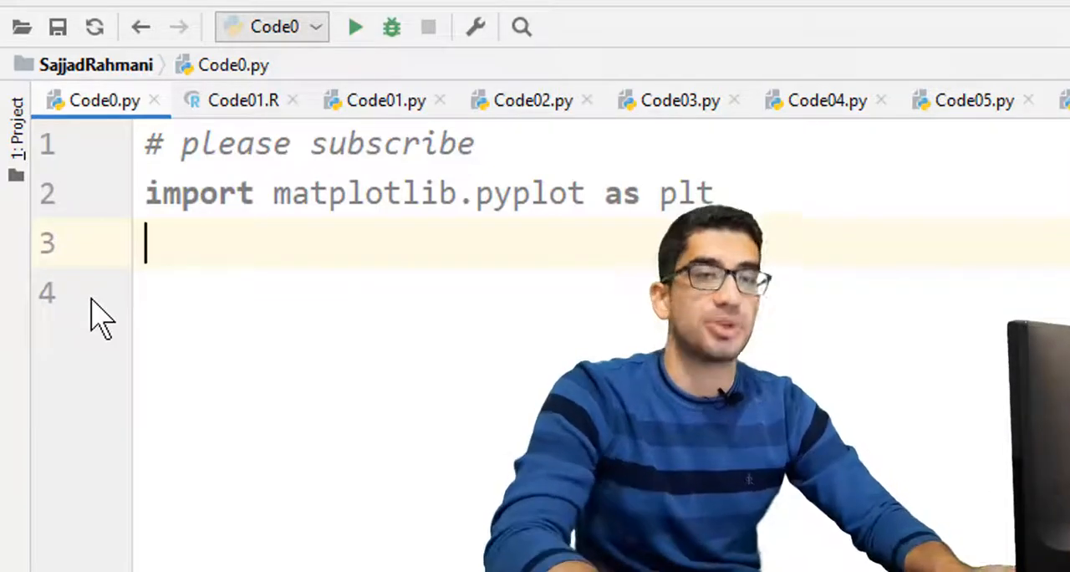
Define x=[1,2,3,4] and y=[5,2,7,1], then begin a plt.scatter call below them.
text(x=[1,2,3,4])
click(602, 293)
text(y=[5,2,7,1])
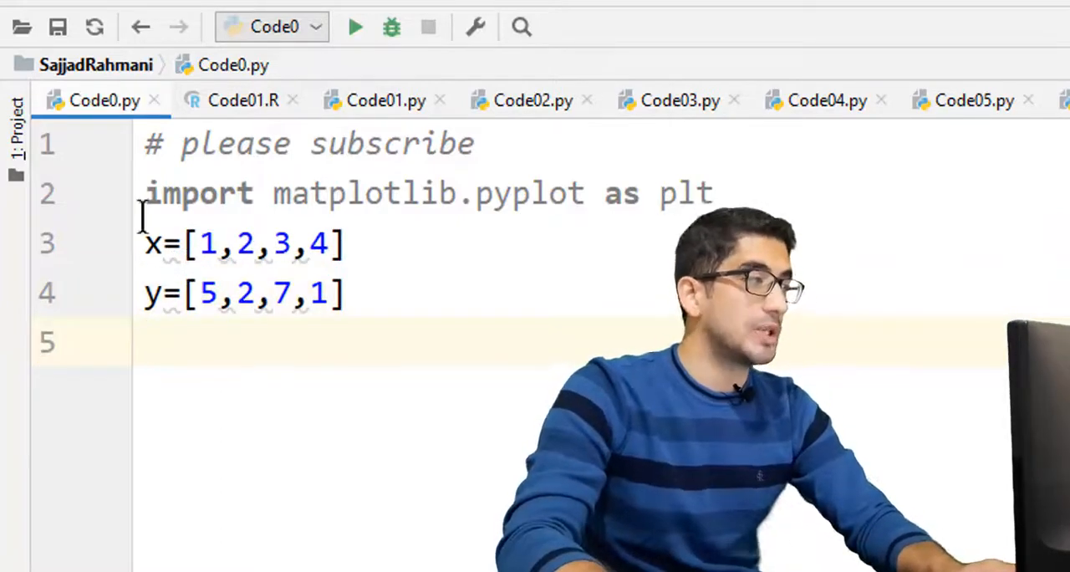
click(187, 244)
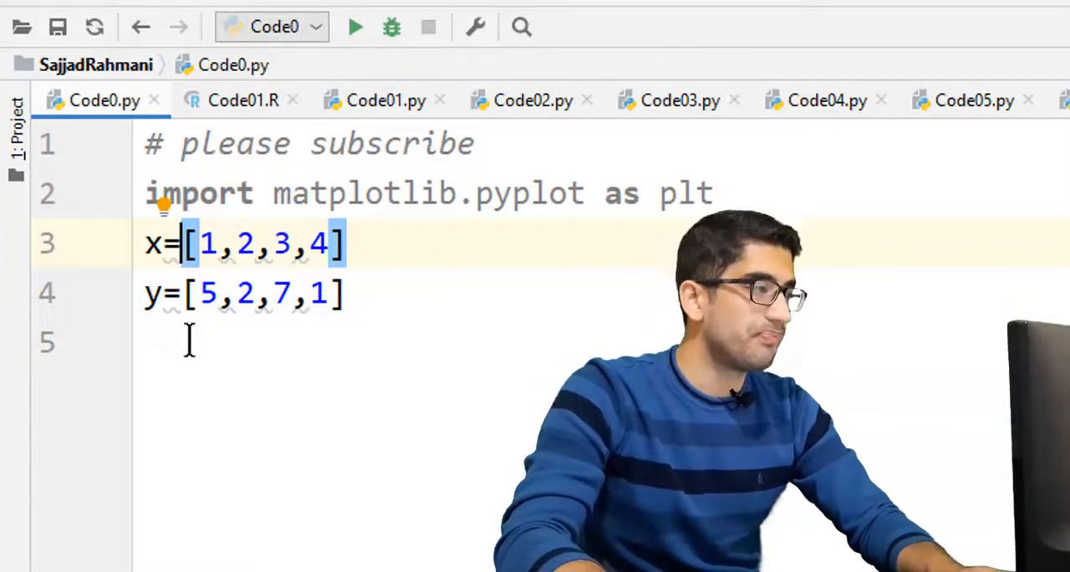
click(254, 343)
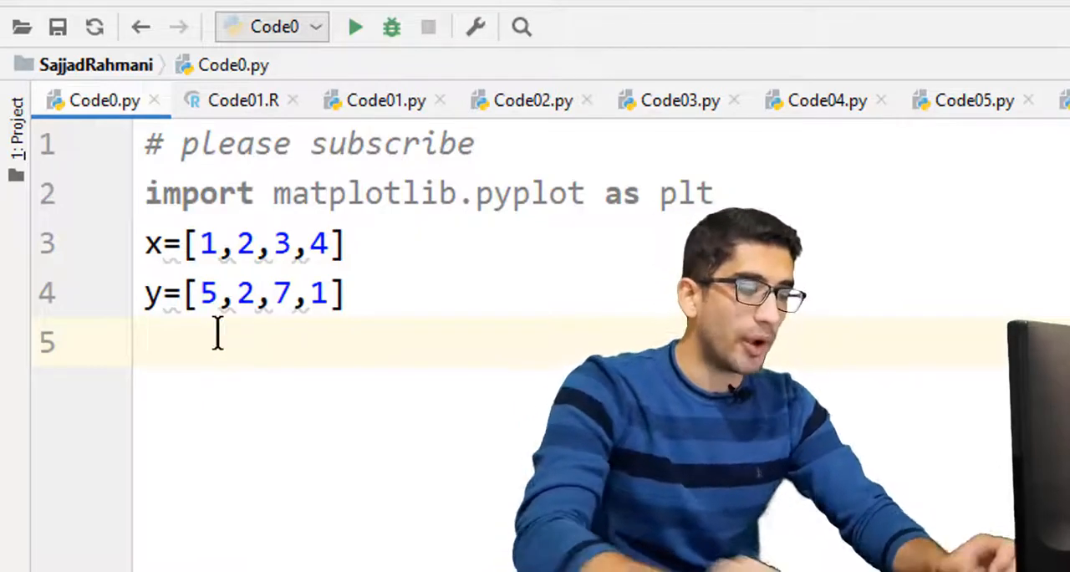
text(plt.scatter()
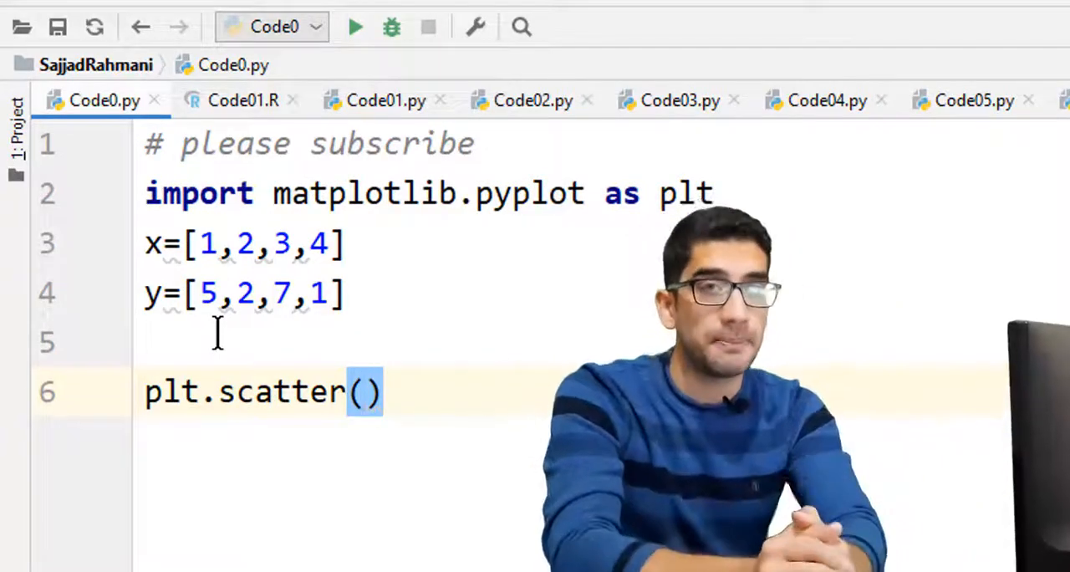
Complete plt.scatter(x,y,color="blue") and add plt.show() after it.
text(x,y)
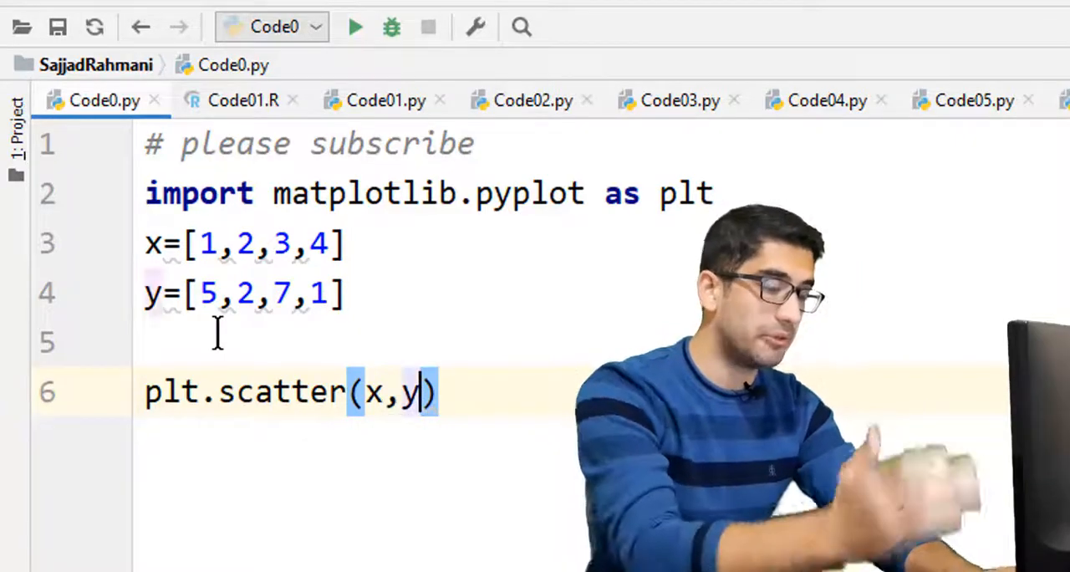
text(,color)
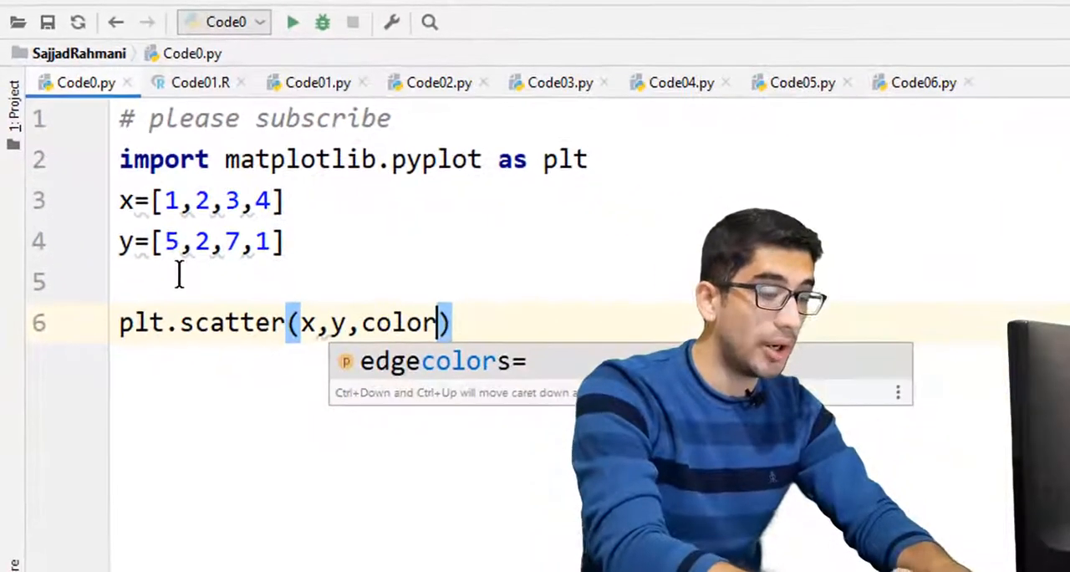
text(="blue"))
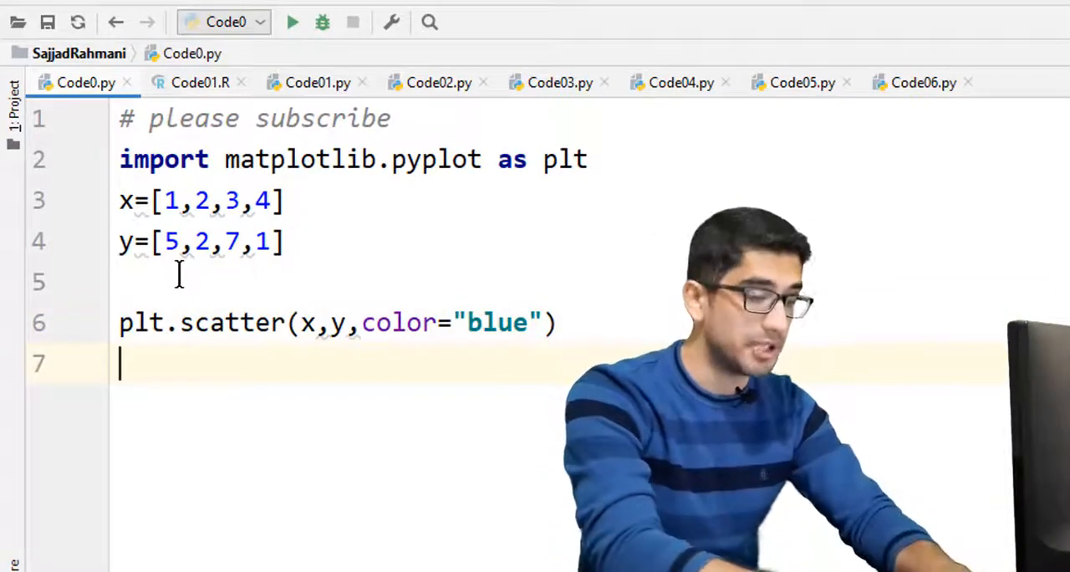
text(plt.show())
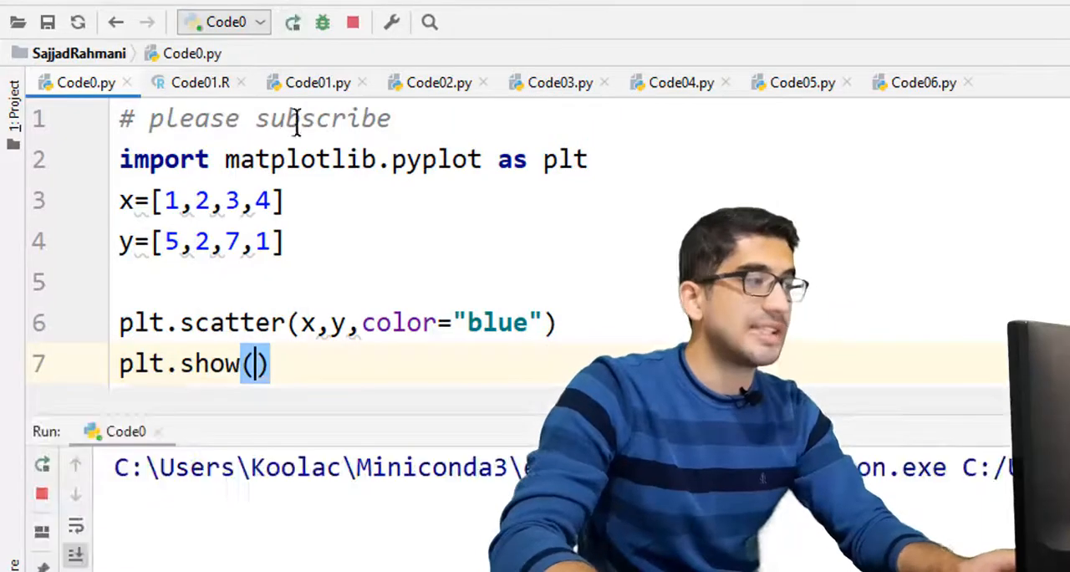
Run the script to show four small blue points, then close the Figure 1 window.
click(291, 23)
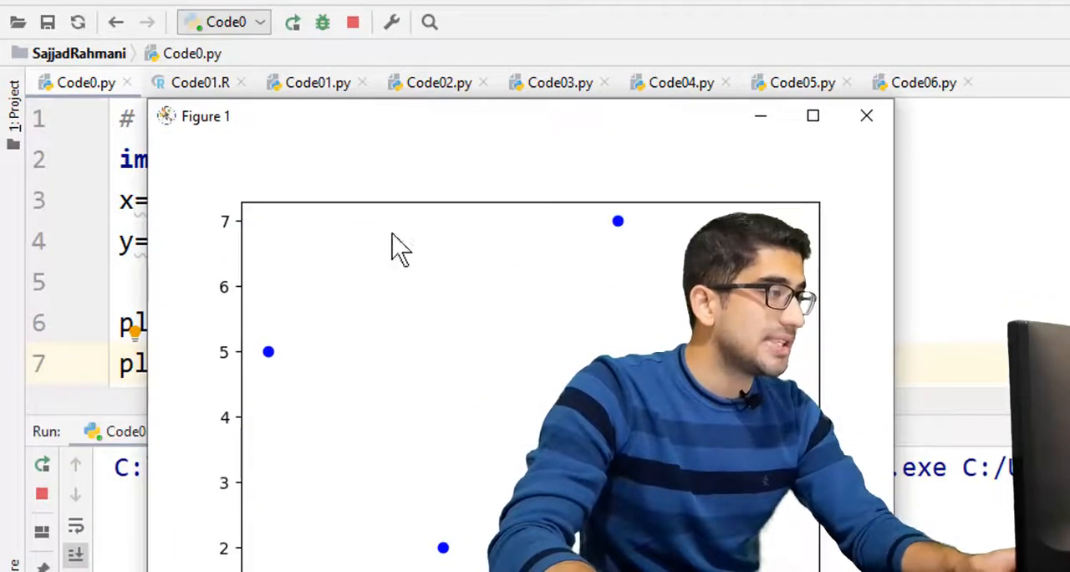
mouse_move(393, 125)
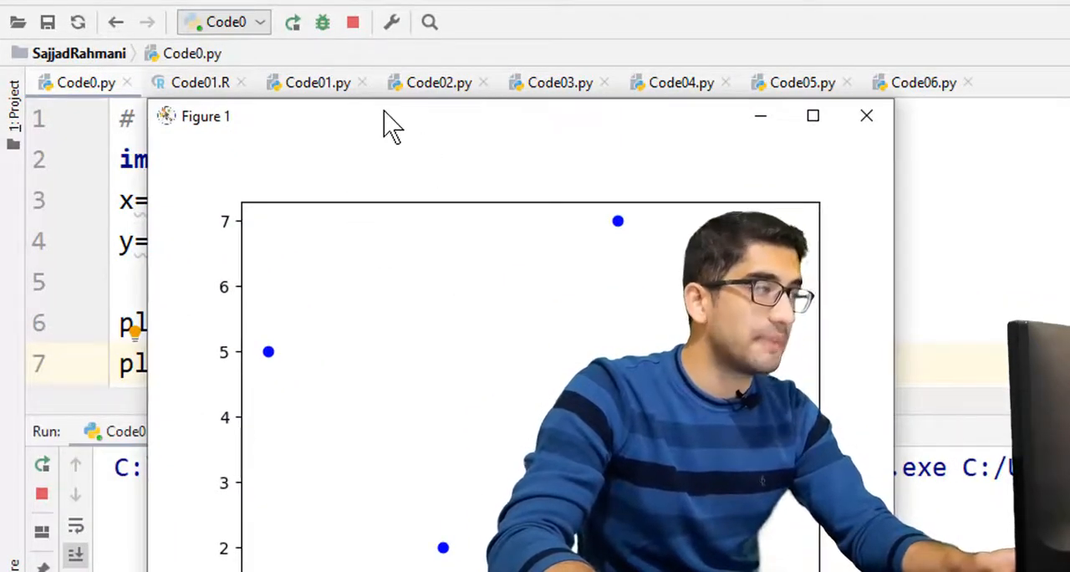
mouse_move(606, 180)
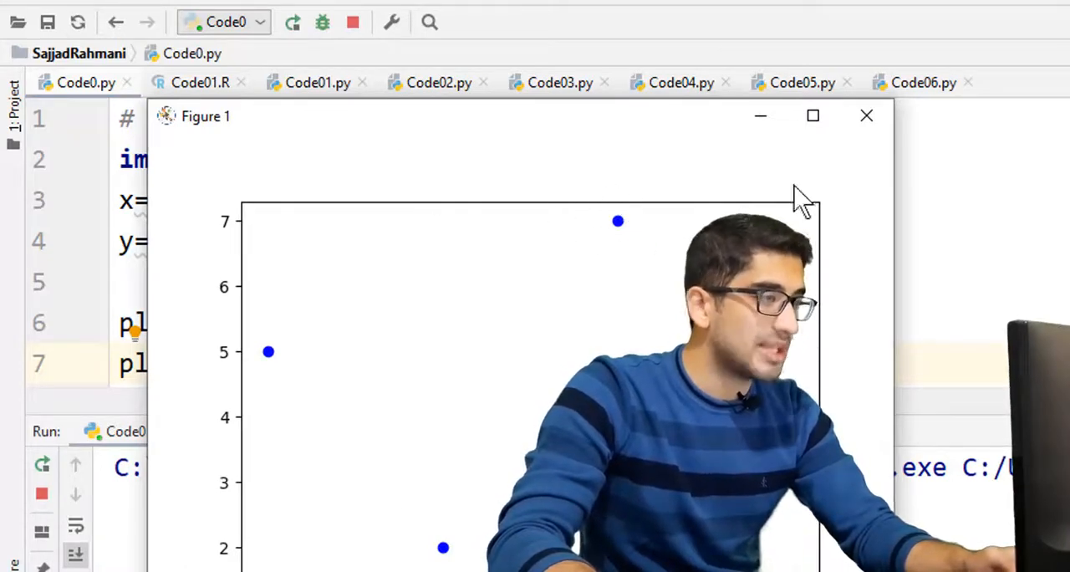
click(866, 116)
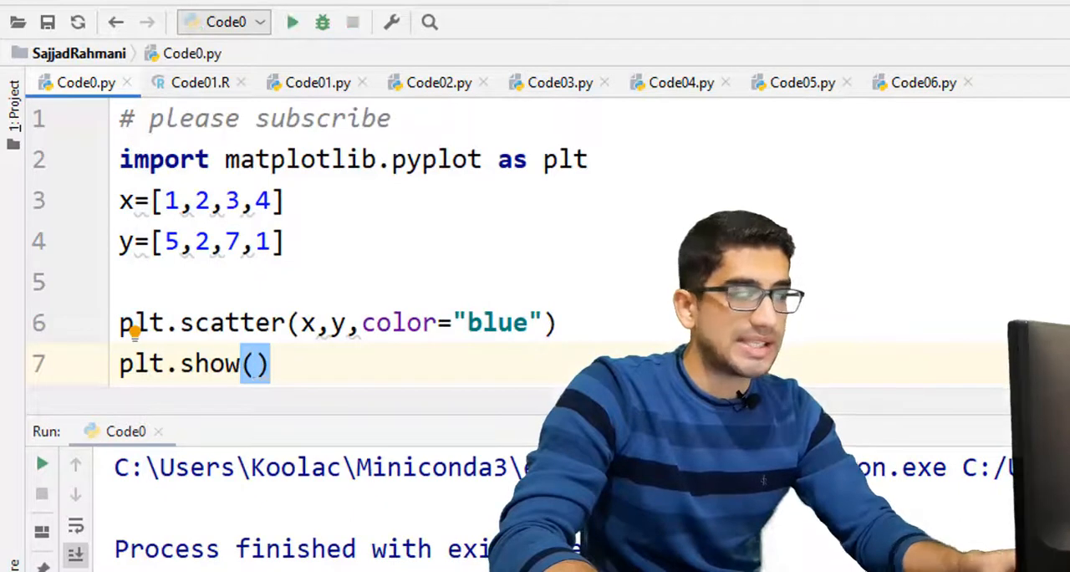
Add s=100 to the scatter call, check the larger points, then change it to s=200.
text(,)
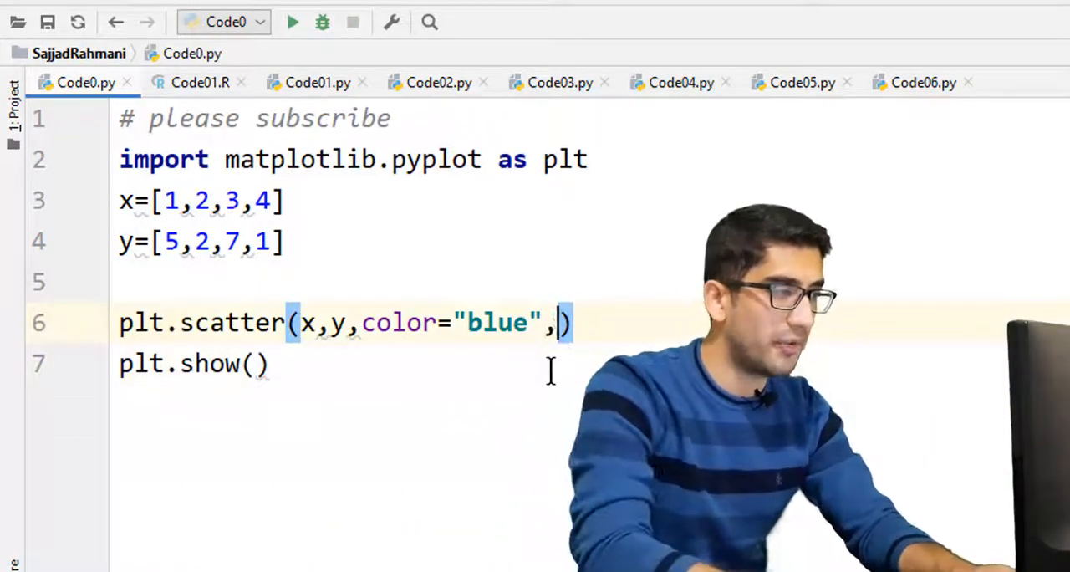
text(s)
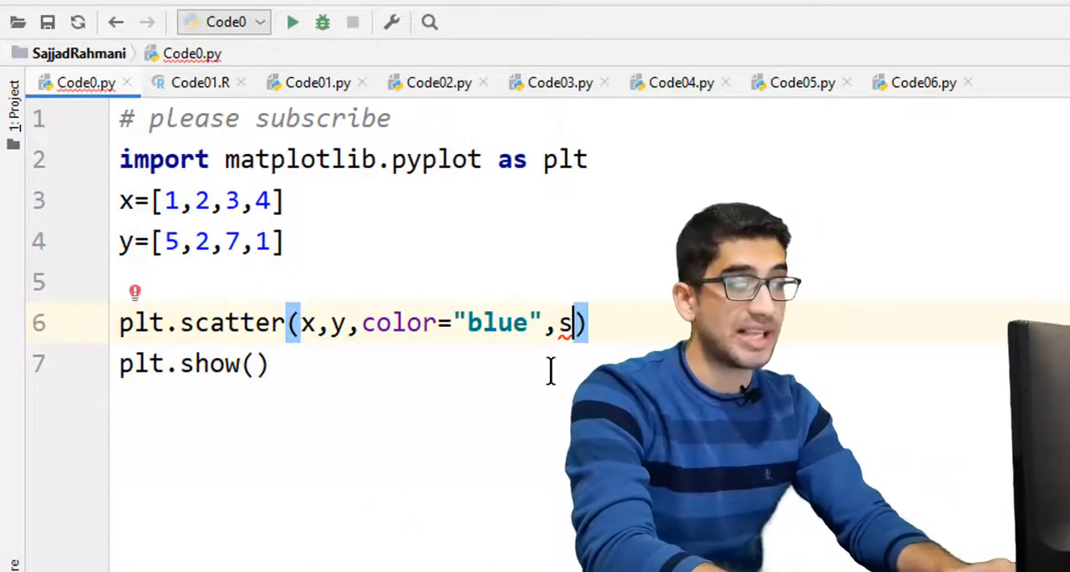
text(=)
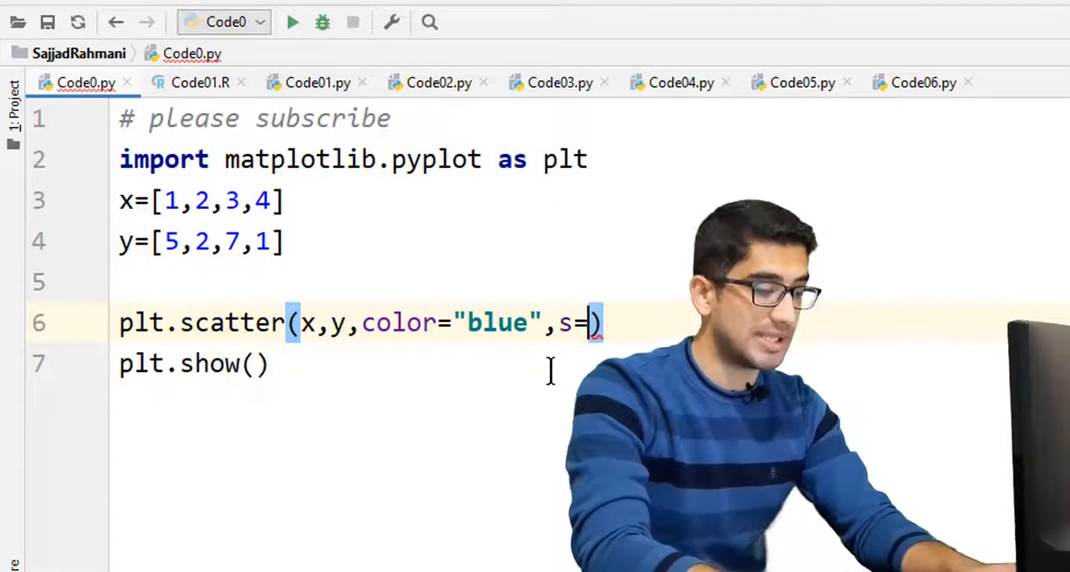
text(100)
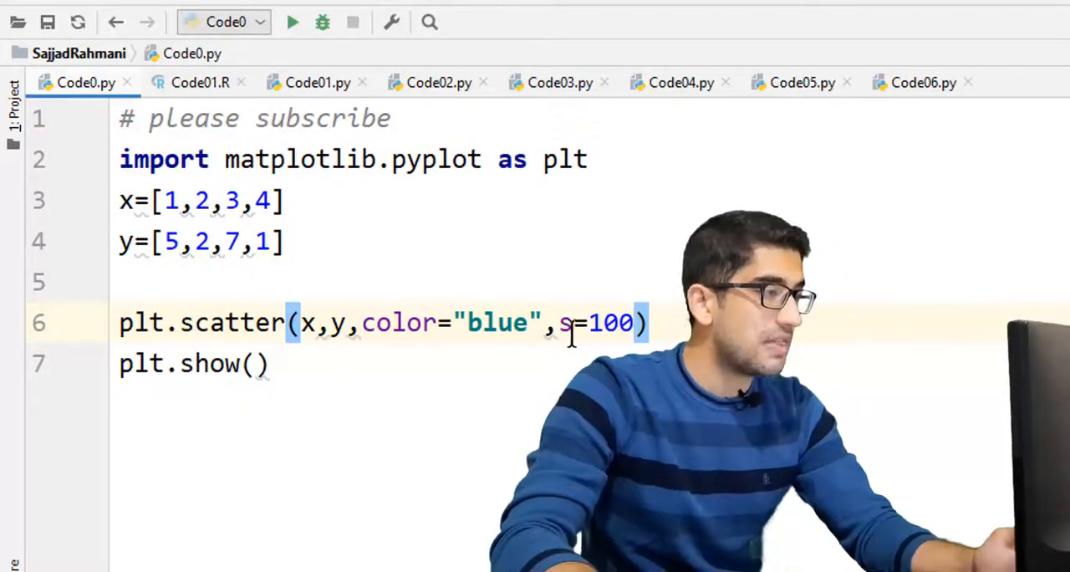
click(291, 21)
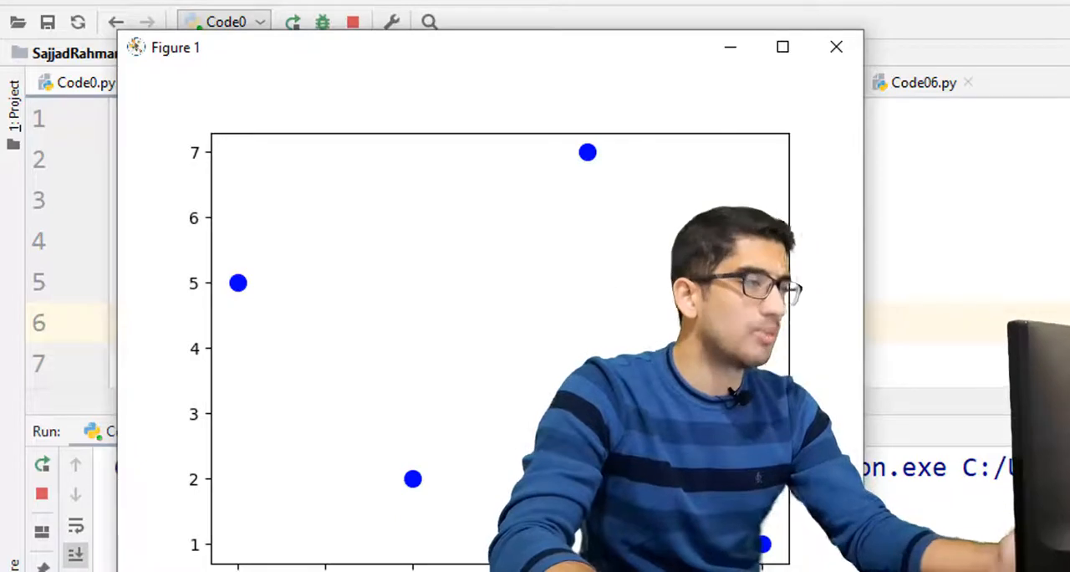
click(836, 47)
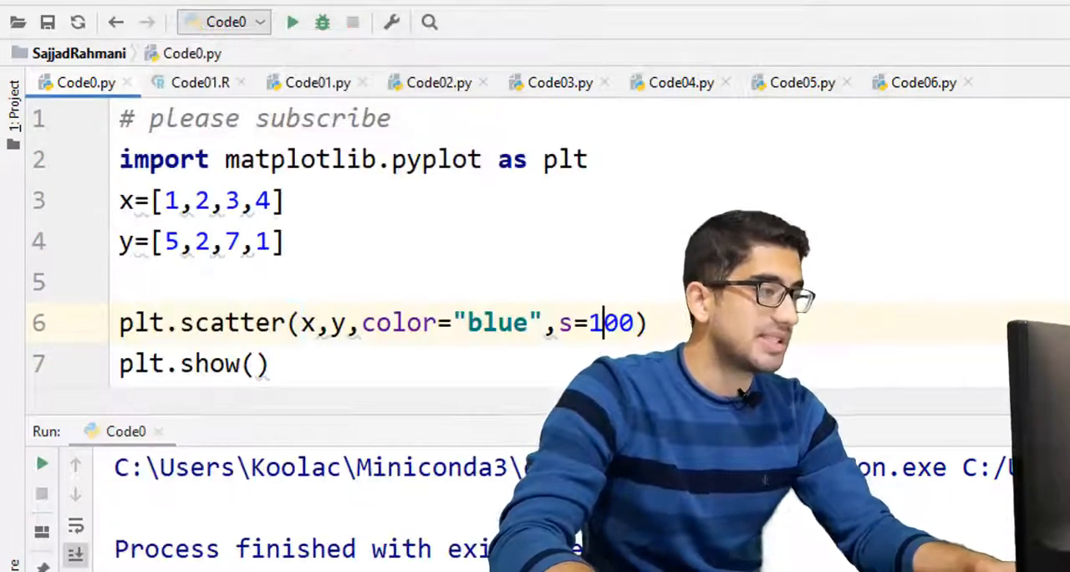
text(2)
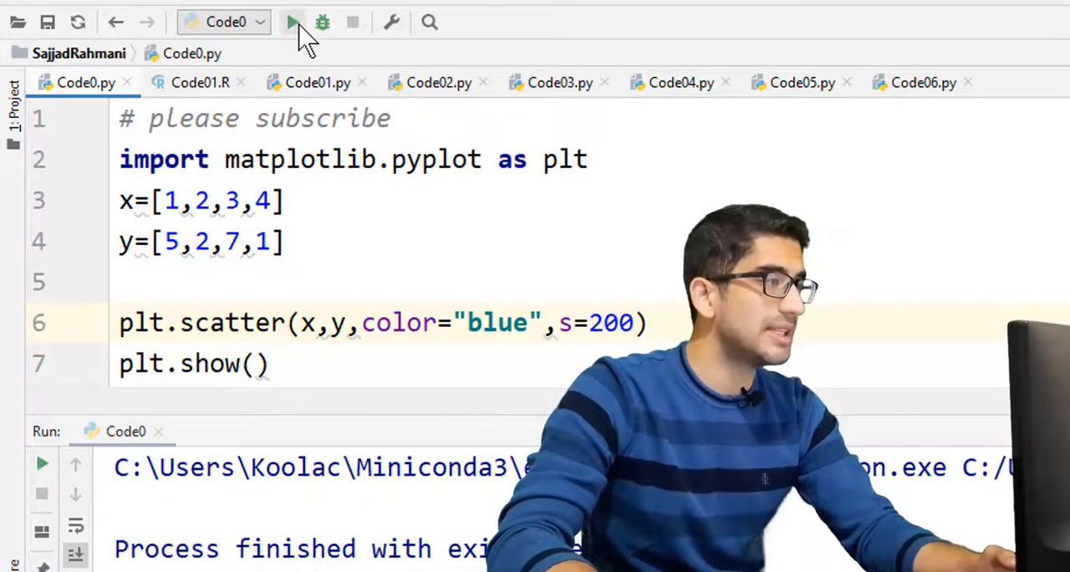
click(292, 22)
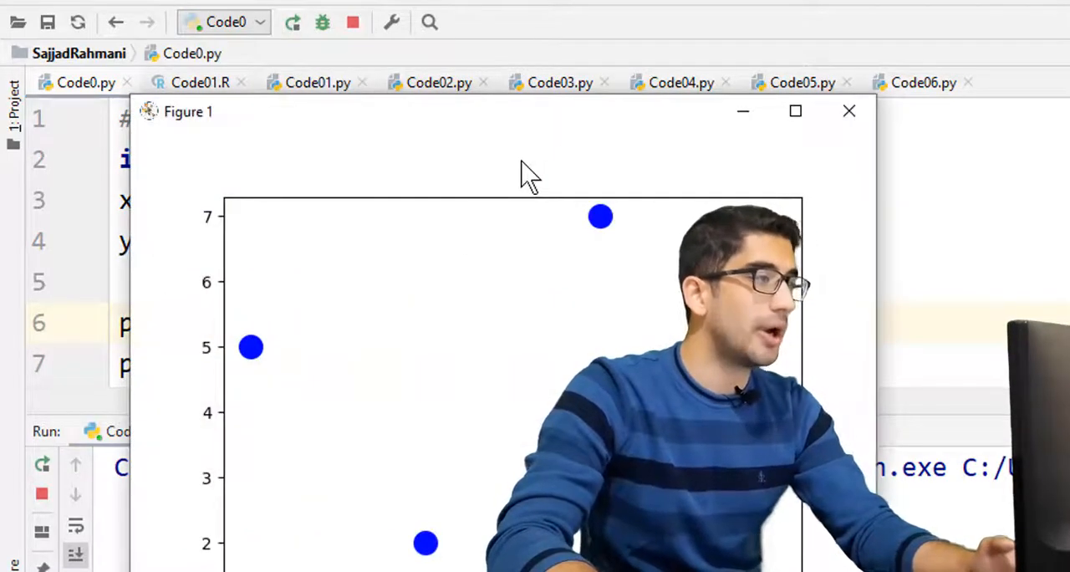
mouse_move(685, 184)
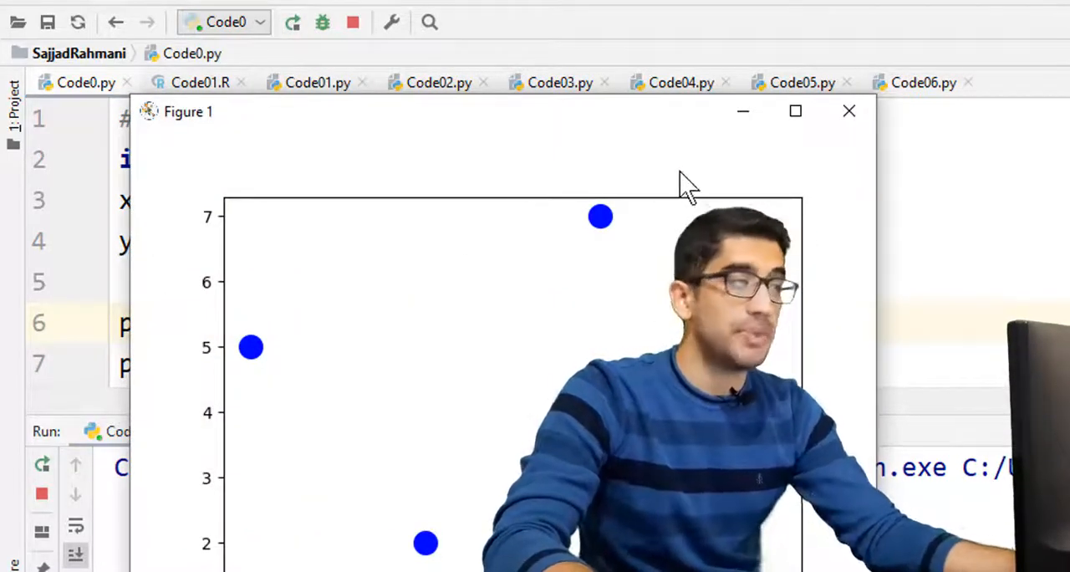
click(849, 110)
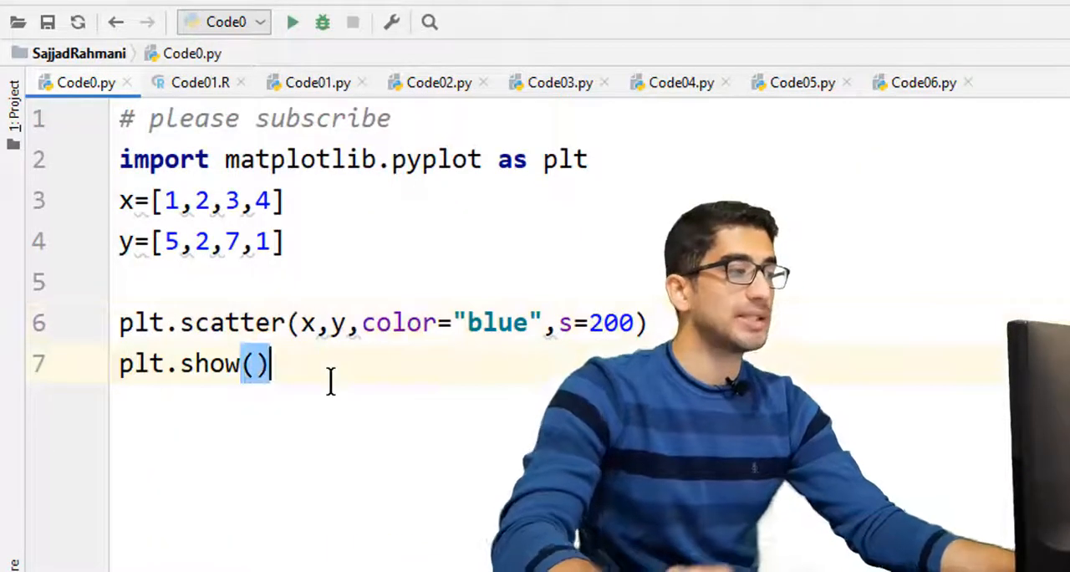